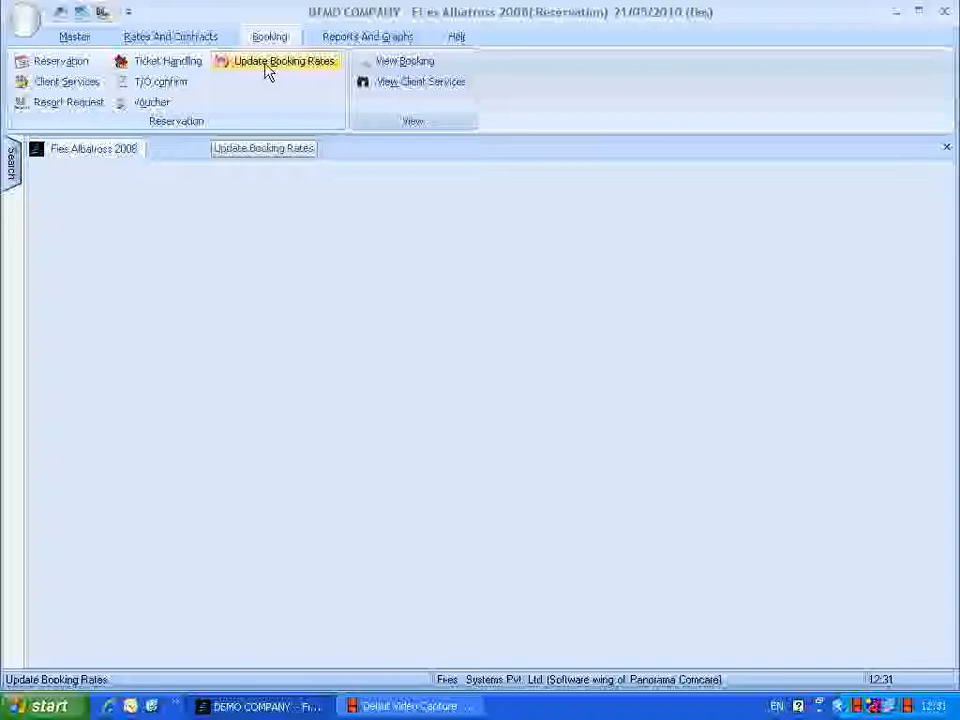
Step: Open Update Booking Rates from the Booking ribbon to list reservations without rates
{"action": "left_click", "coordinate": [281, 63]}
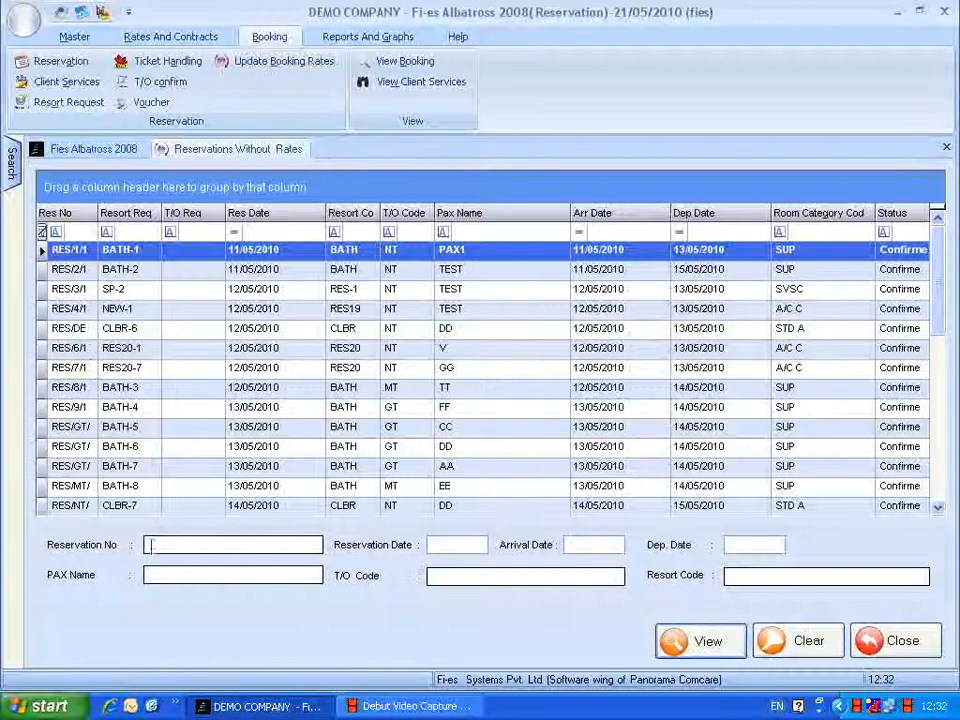
Step: Filter by reservation number and open the reservation's T/O Rates dialog
{"action": "type", "text": "rs/"}
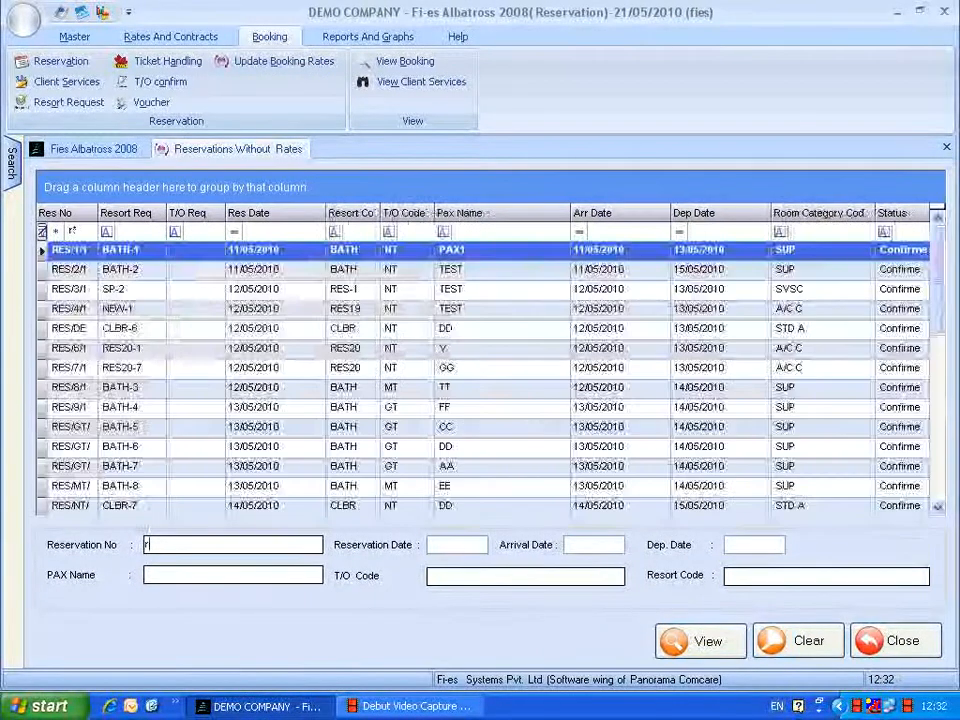
{"action": "type", "text": "res"}
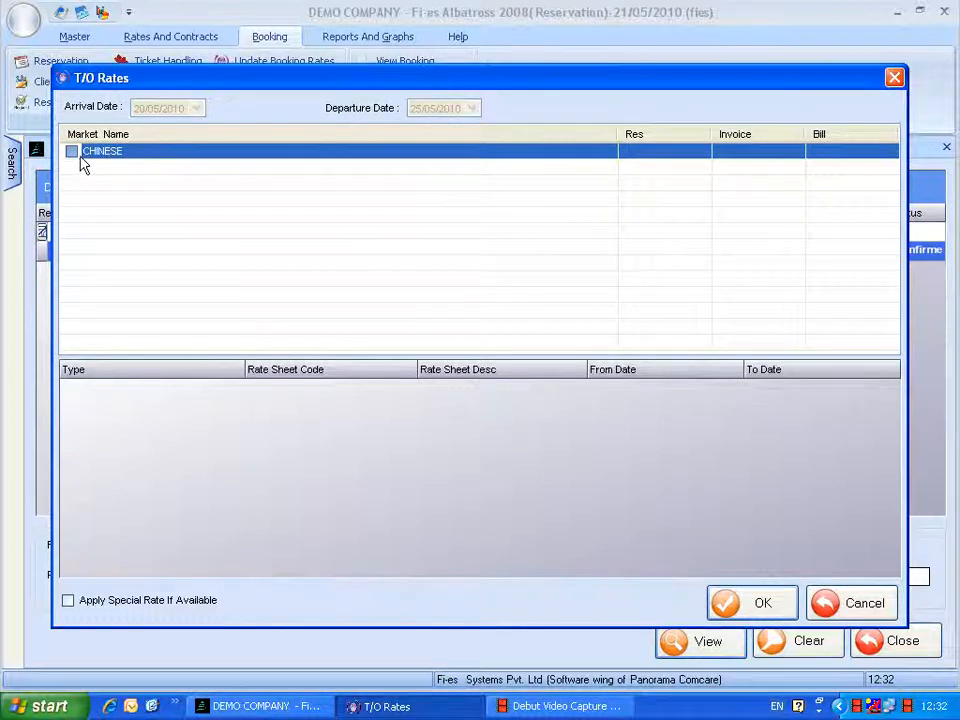
Step: View the CHINESE market's rate sheet RT-BATH-CH-01, then cancel T/O Rates
{"action": "left_click", "coordinate": [102, 154]}
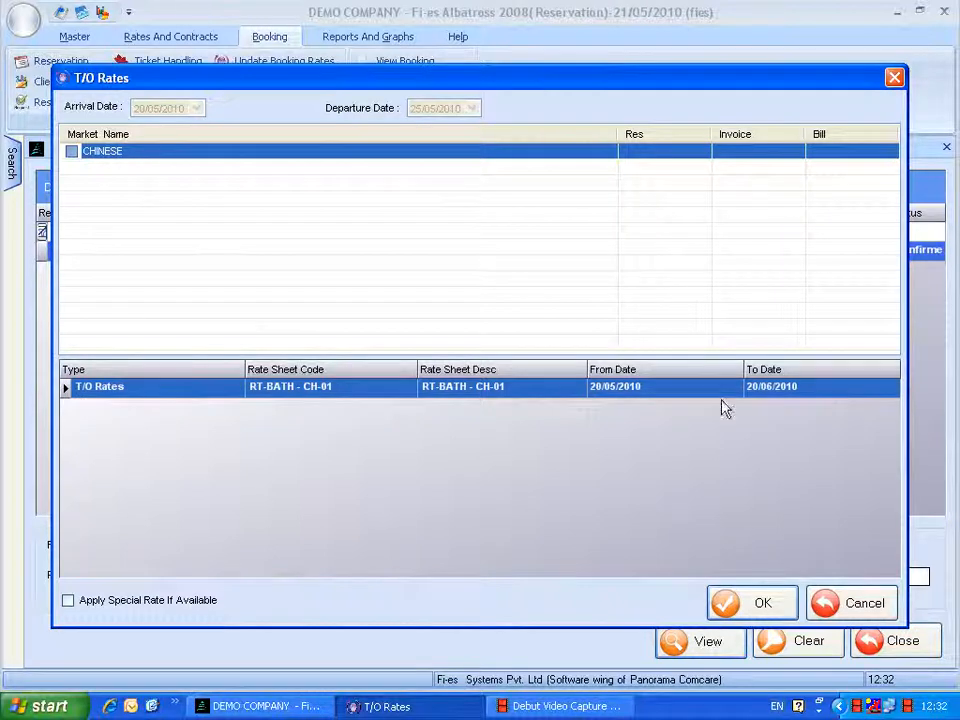
{"action": "mouse_move", "coordinate": [222, 603]}
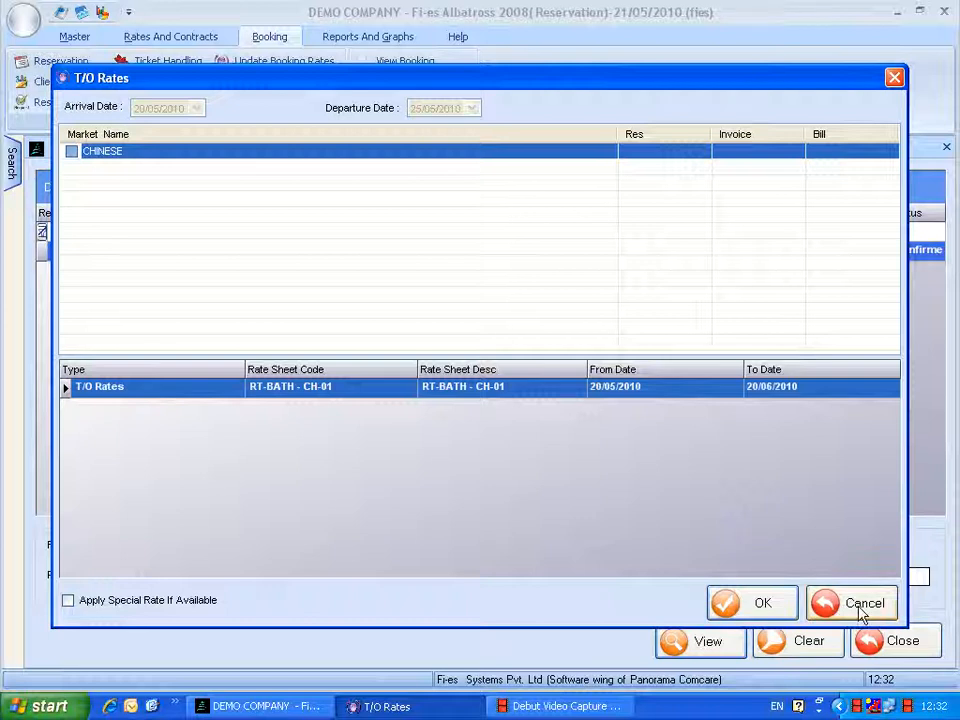
{"action": "left_click", "coordinate": [859, 602]}
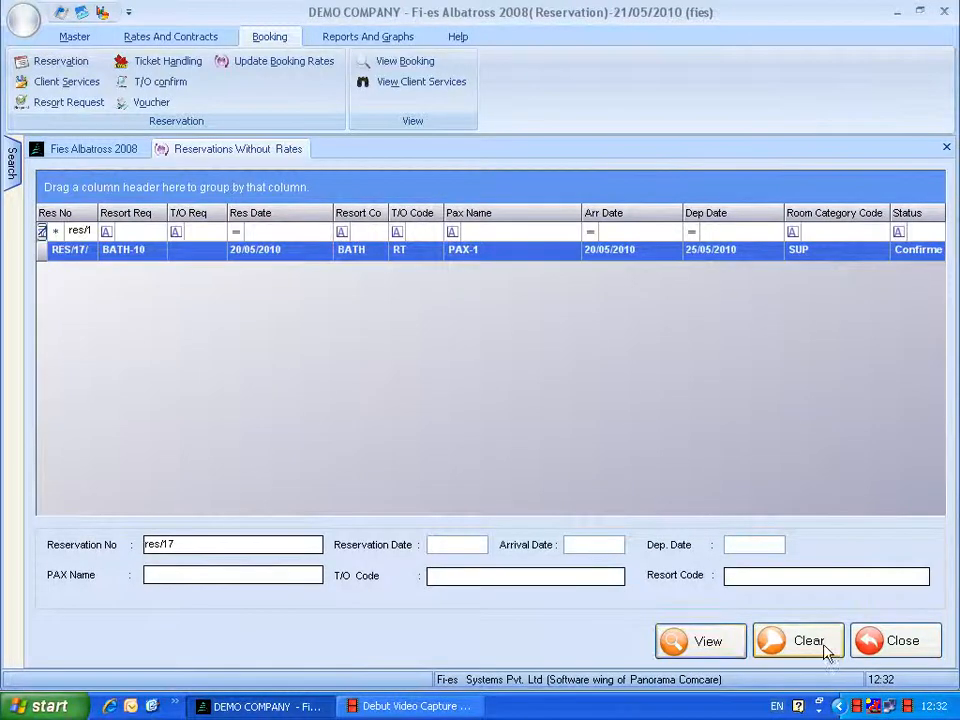
Step: Clear the Reservations Without Rates search form to show all unrated reservations
{"action": "left_click", "coordinate": [823, 640]}
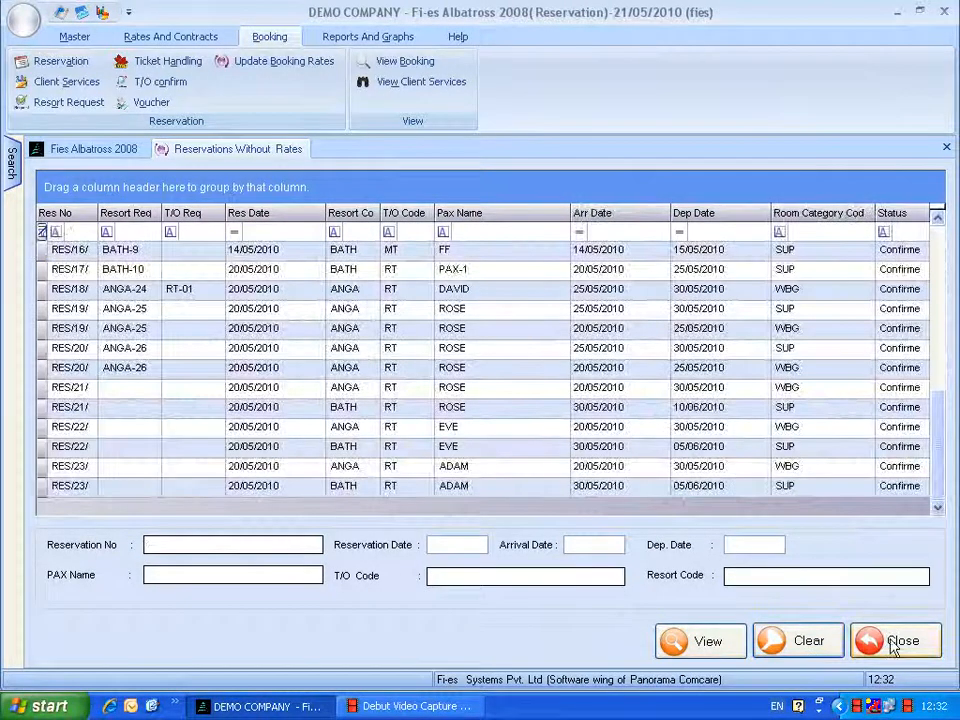